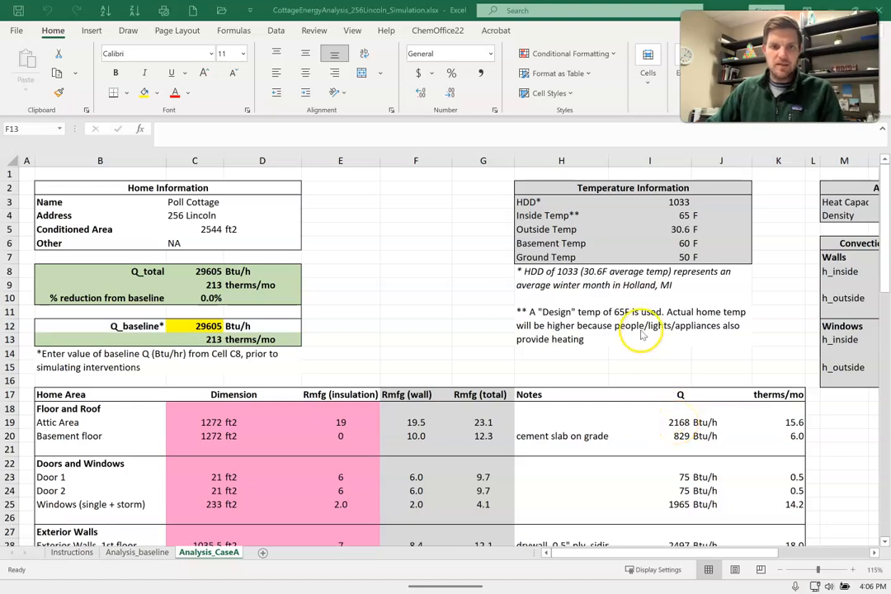
Scroll through the Analysis_CaseA sheet to review its air infiltration values
scroll(down, 3)
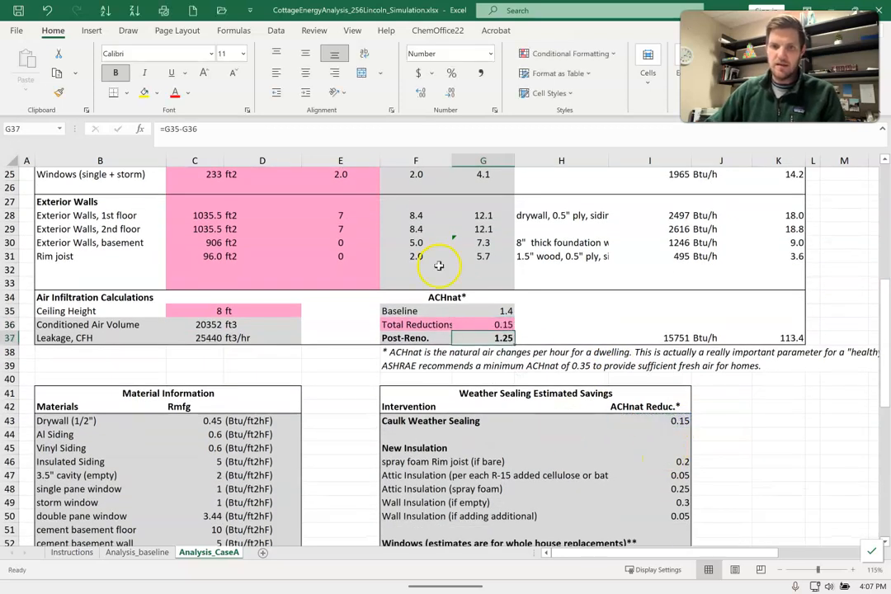
mouse_move(518, 307)
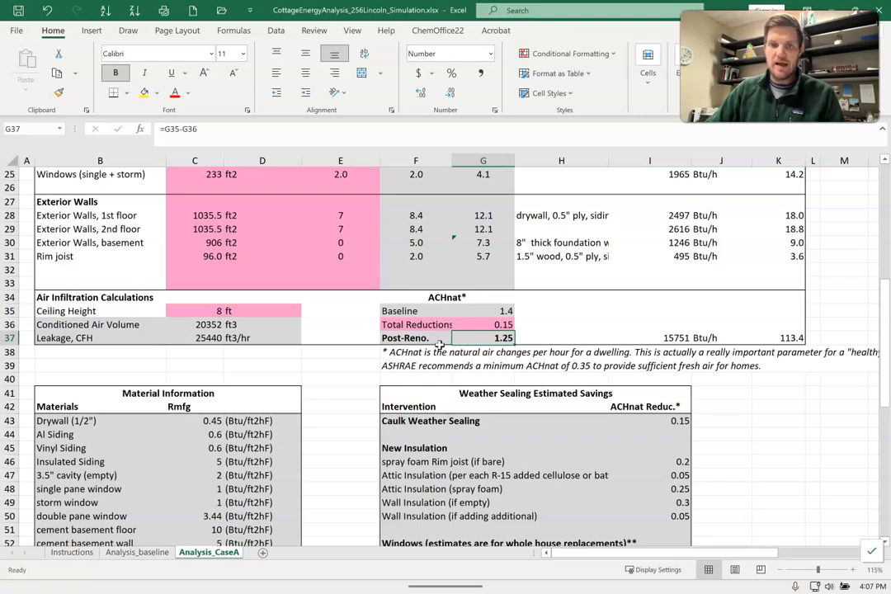
mouse_move(228, 526)
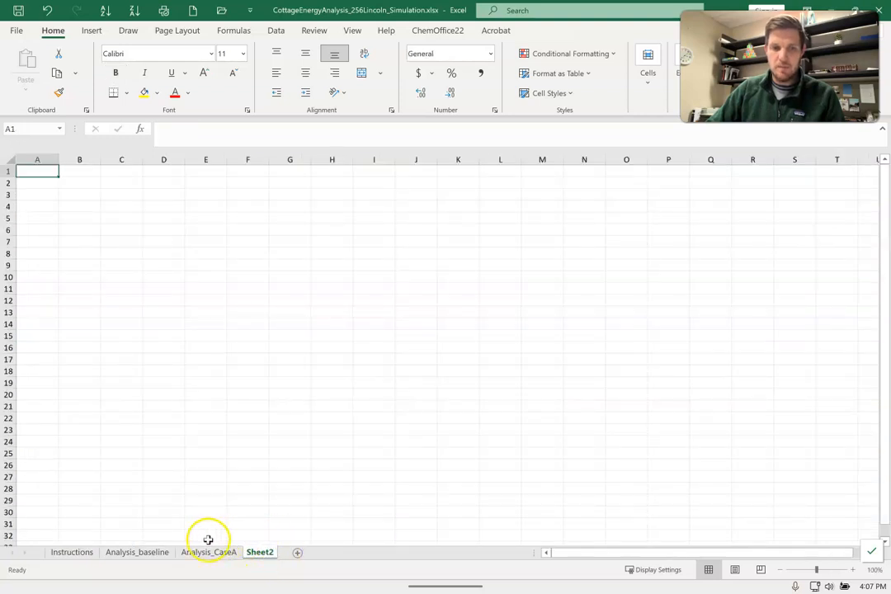
Copy the whole Analysis_baseline sheet into Sheet2 and start renaming its tab
click(137, 551)
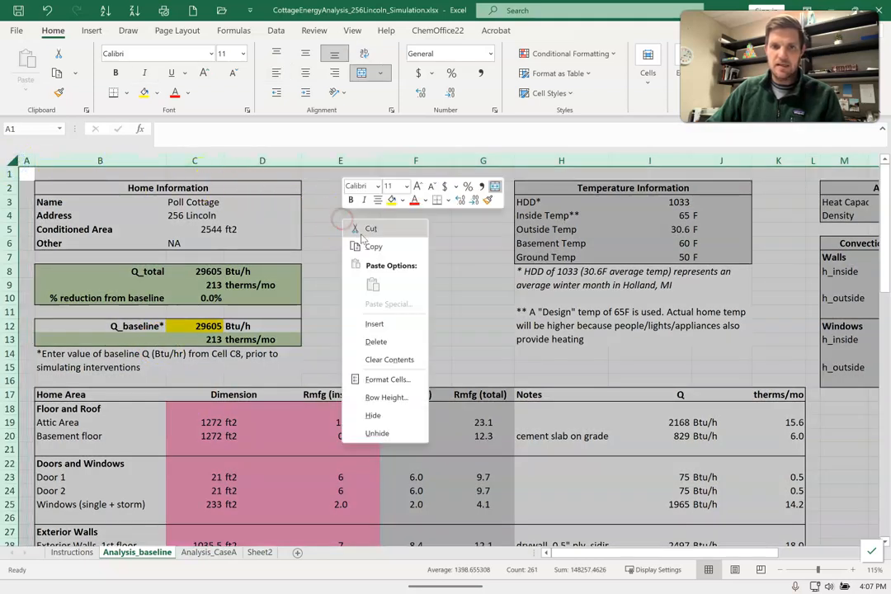
click(261, 552)
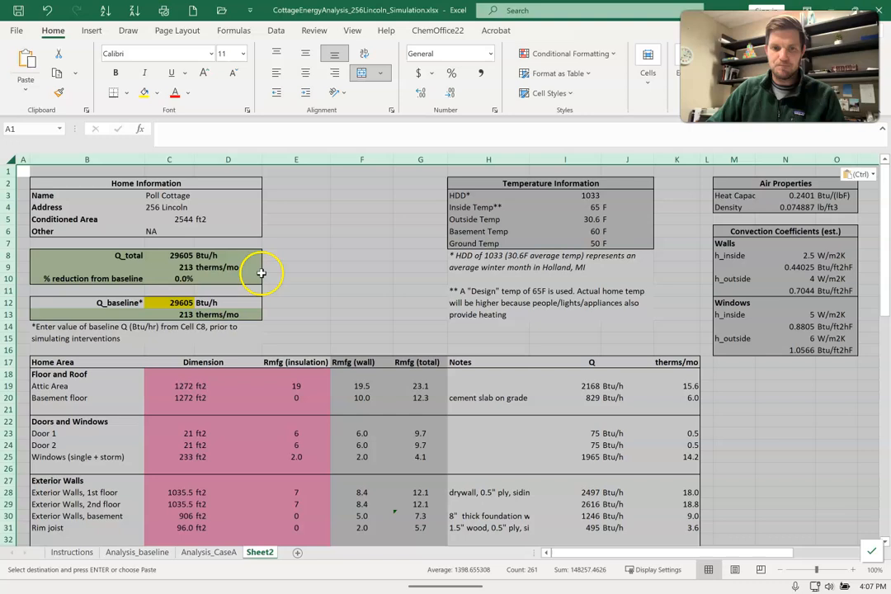
right_click(259, 551)
text(Analysis_Ca)
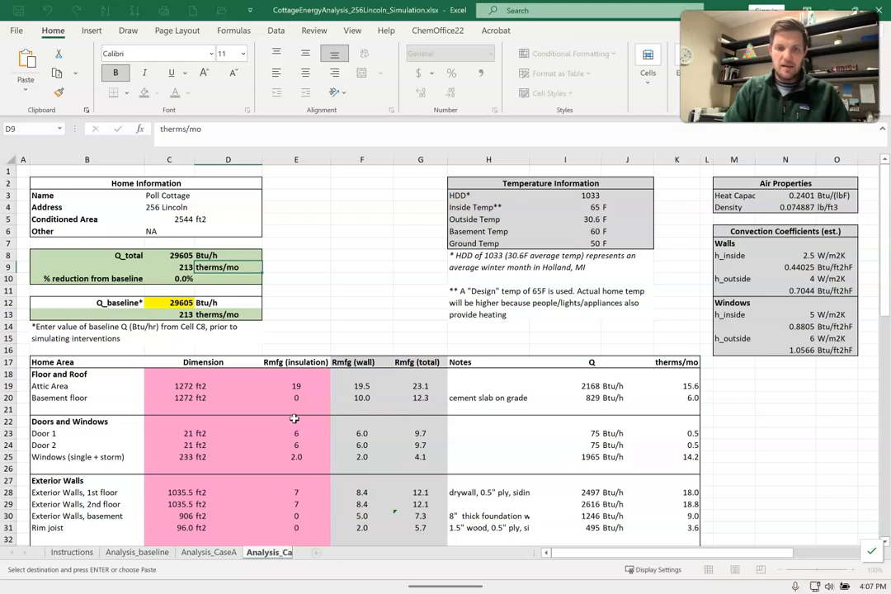
Name the sheet Analysis_CaseB and enter 'blown attic insulation' in the Other field
click(278, 551)
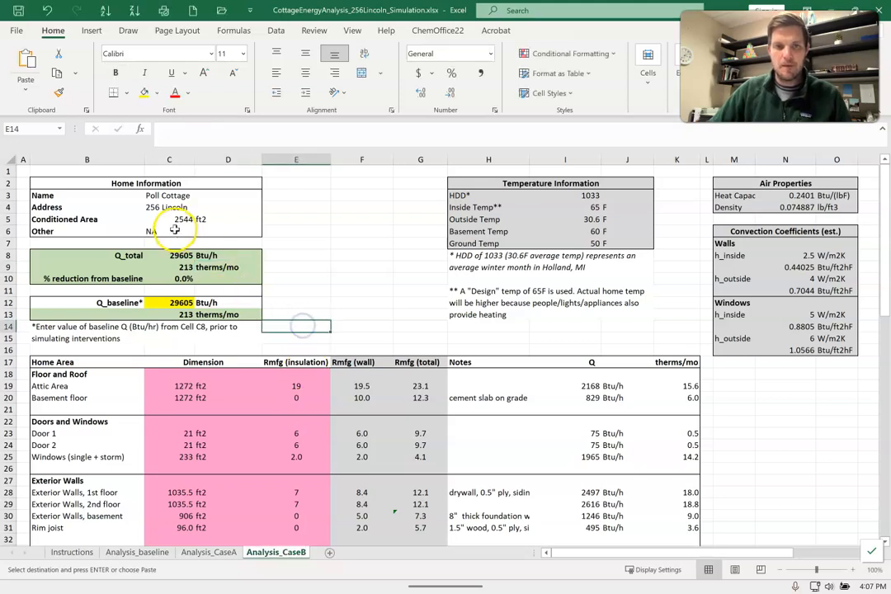
text(Attic)
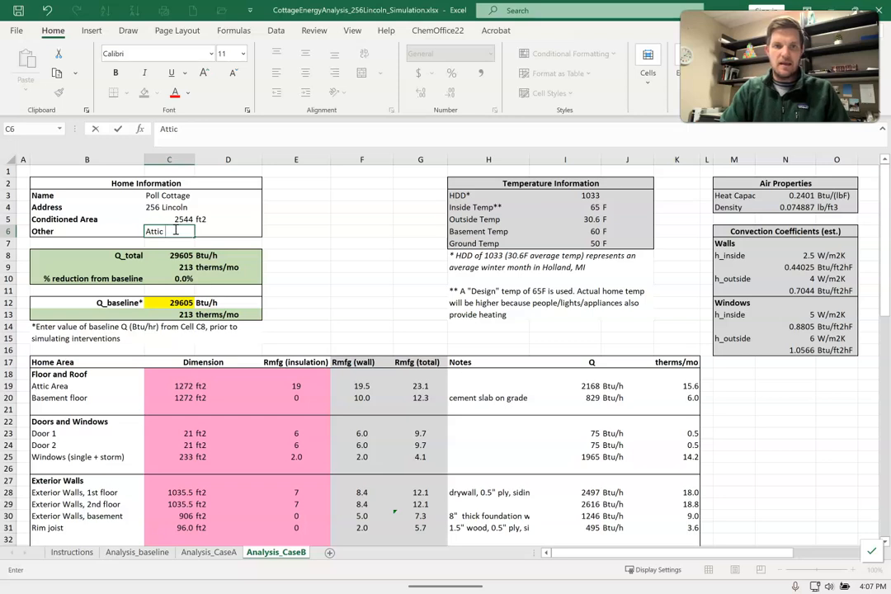
text(insulation)
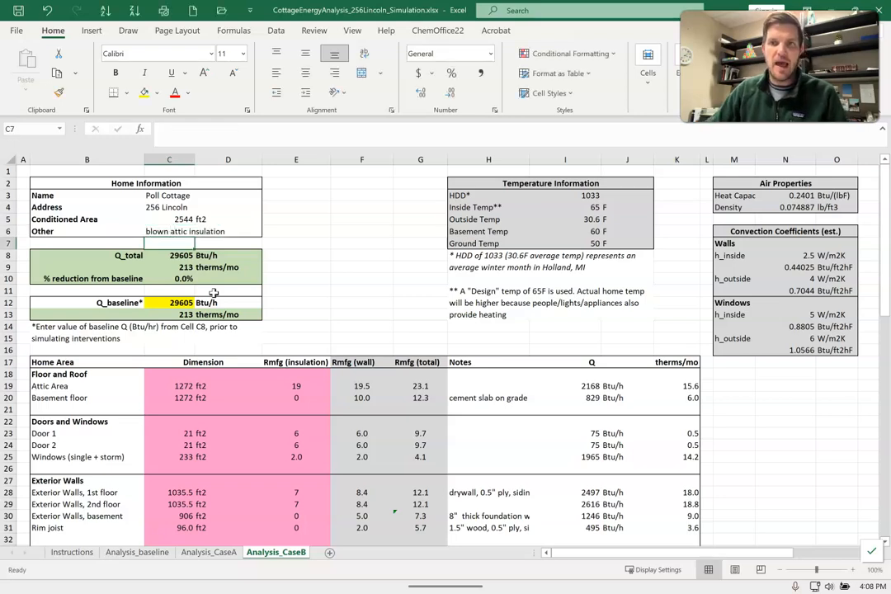
mouse_move(322, 254)
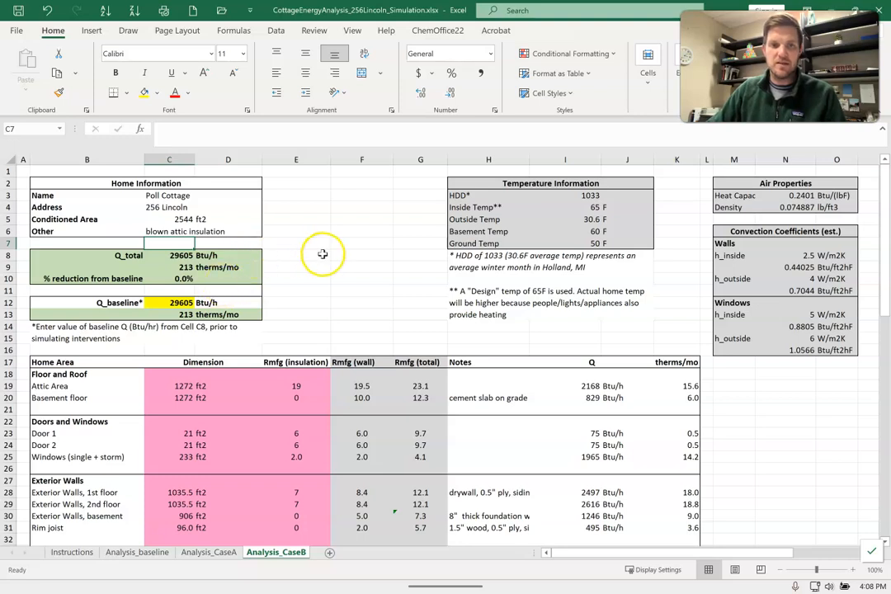
mouse_move(337, 241)
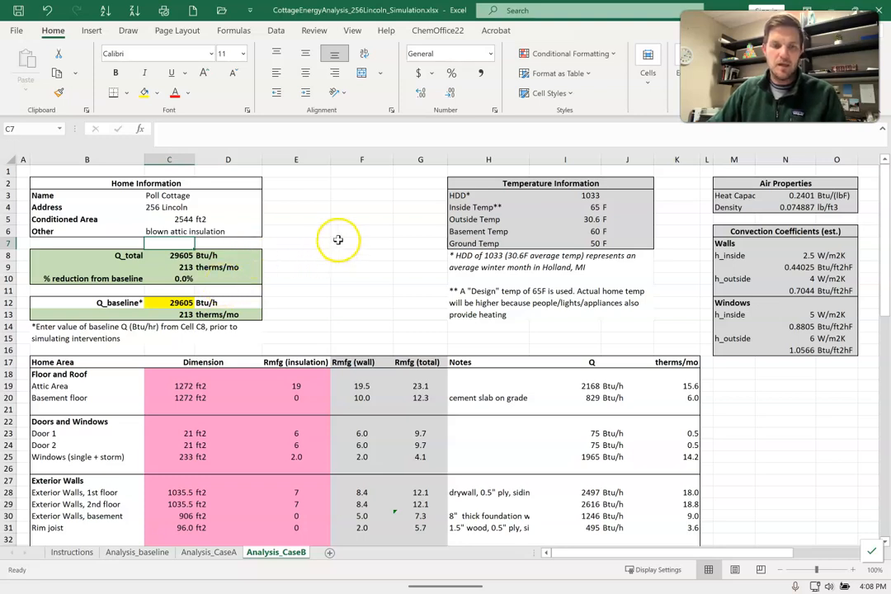
scroll(down, 3)
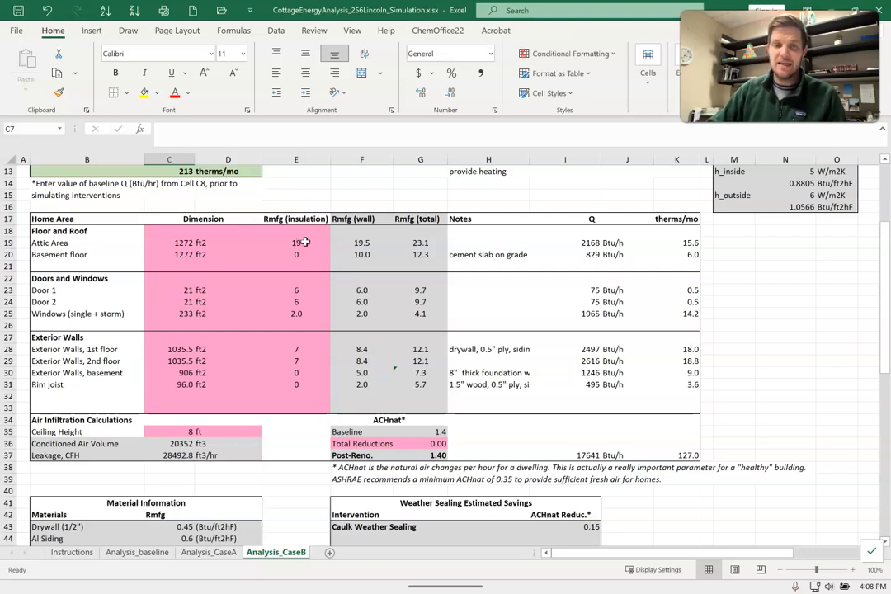
Raise the attic insulation R-value to 60, lowering Q_total to 28220 Btu/h
click(297, 242)
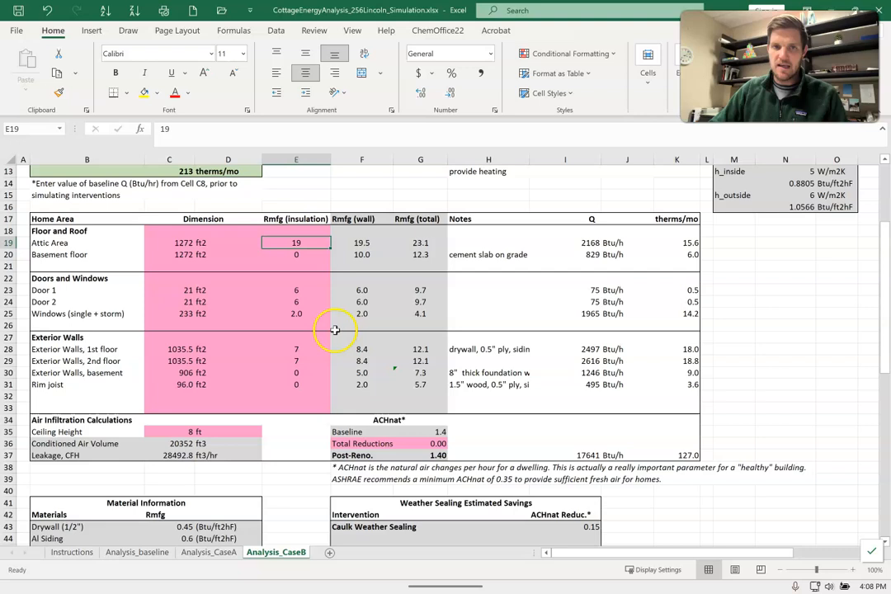
text(60)
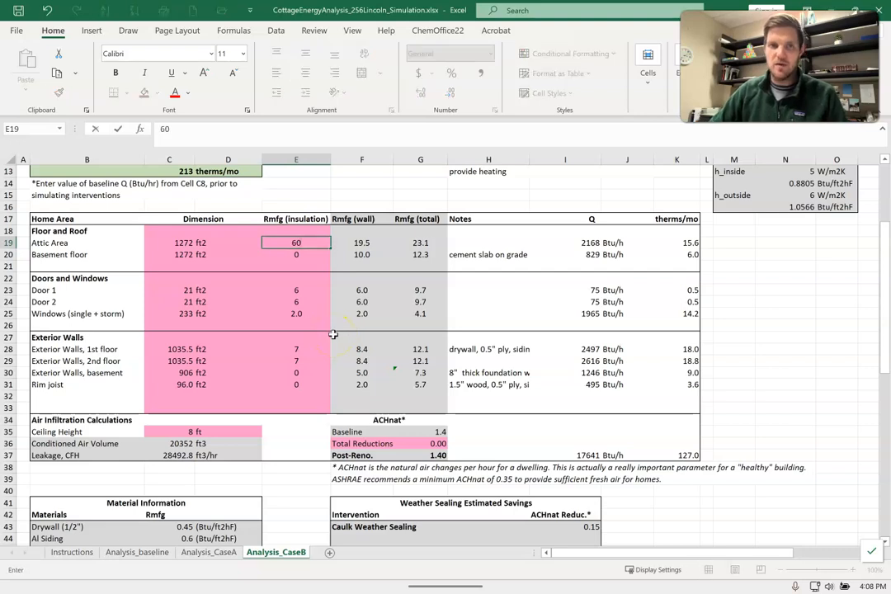
key(enter)
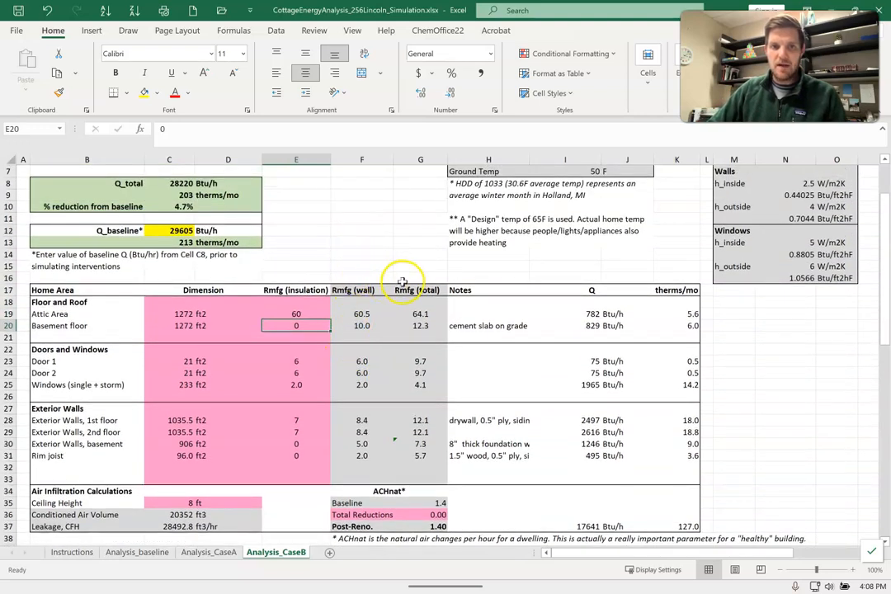
mouse_move(706, 305)
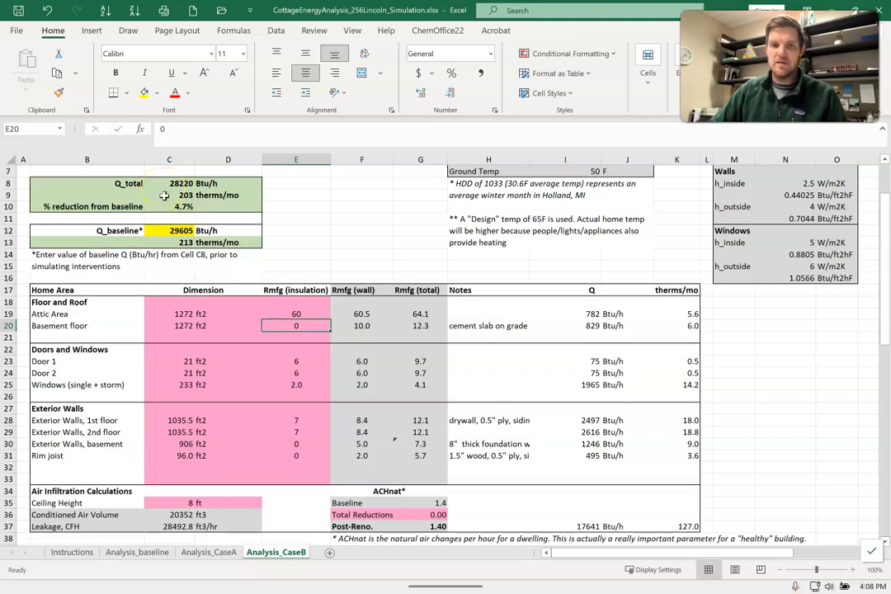
Briefly compare with R-19, then restore the attic R-value to 60
click(296, 314)
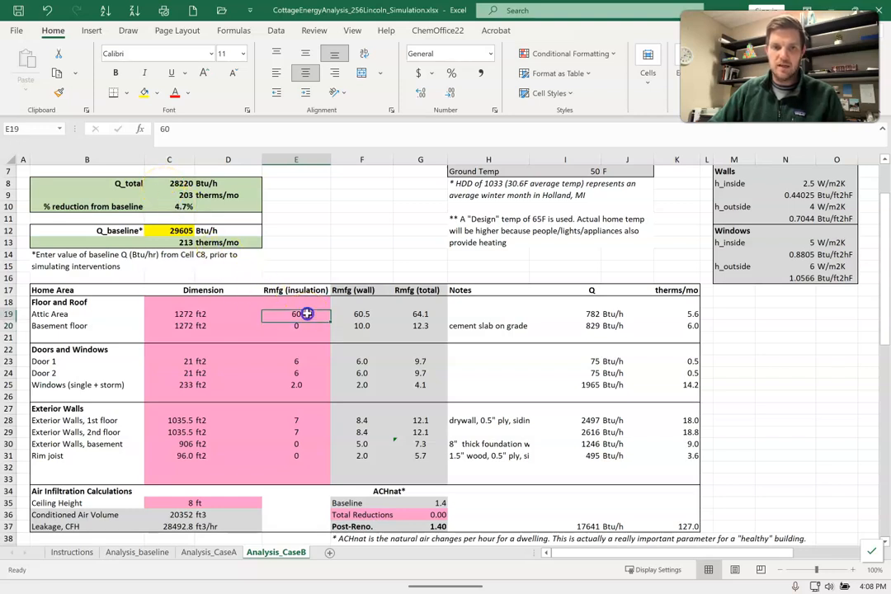
text(19)
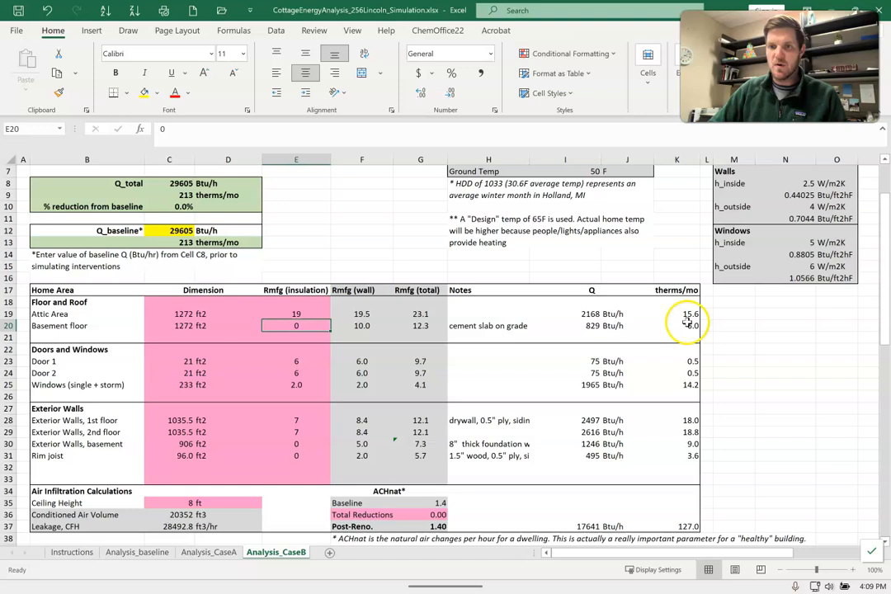
text(6)
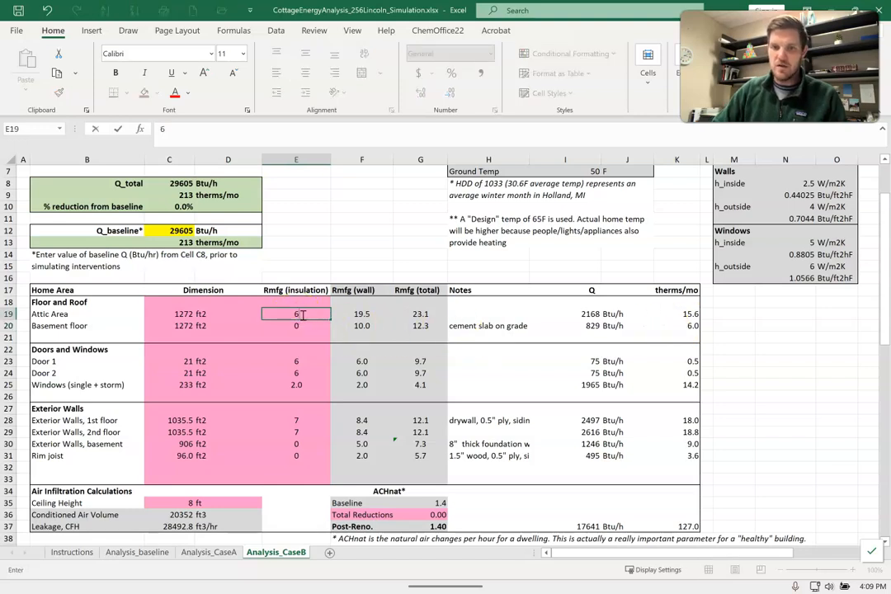
text(60)
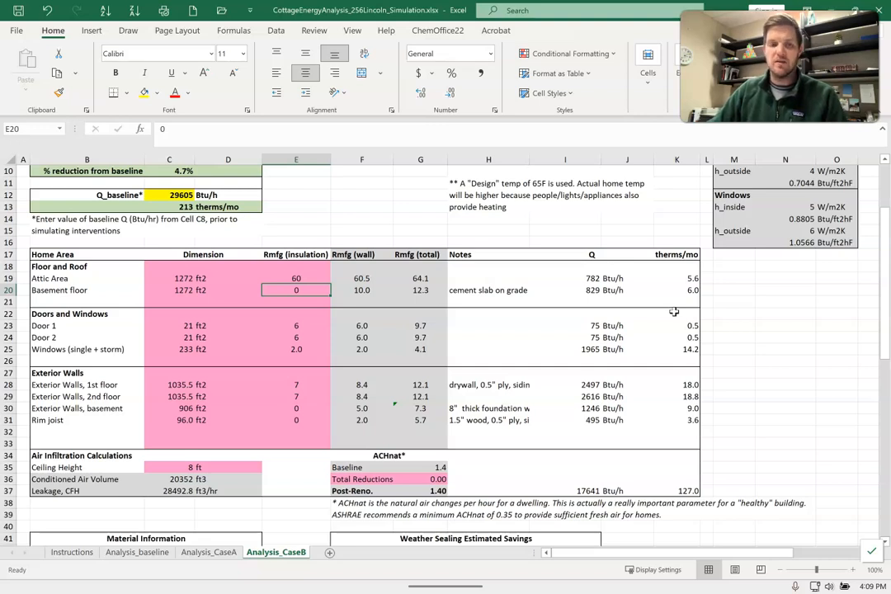
Scroll down to the Weather Sealing Estimated Savings table and its Total Reductions cell
scroll(down, 3)
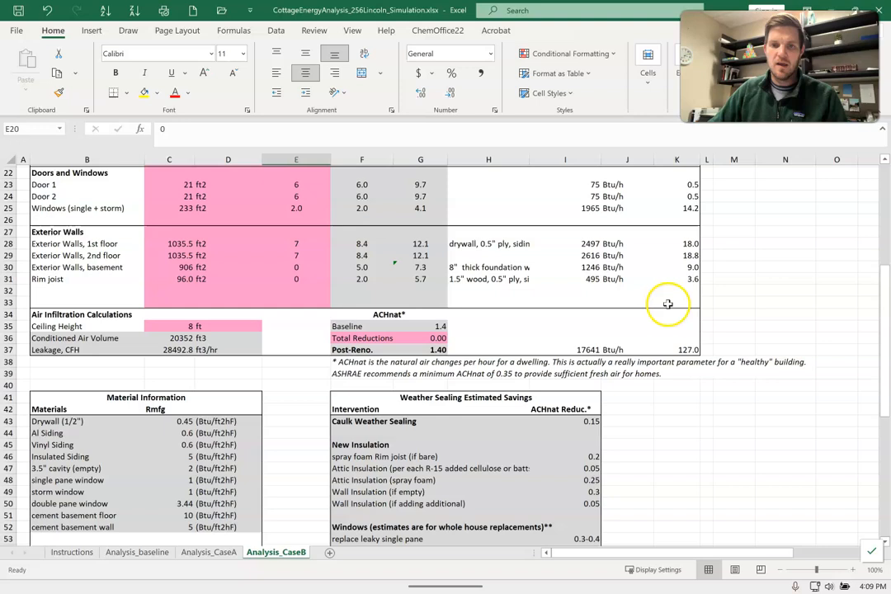
scroll(down, 3)
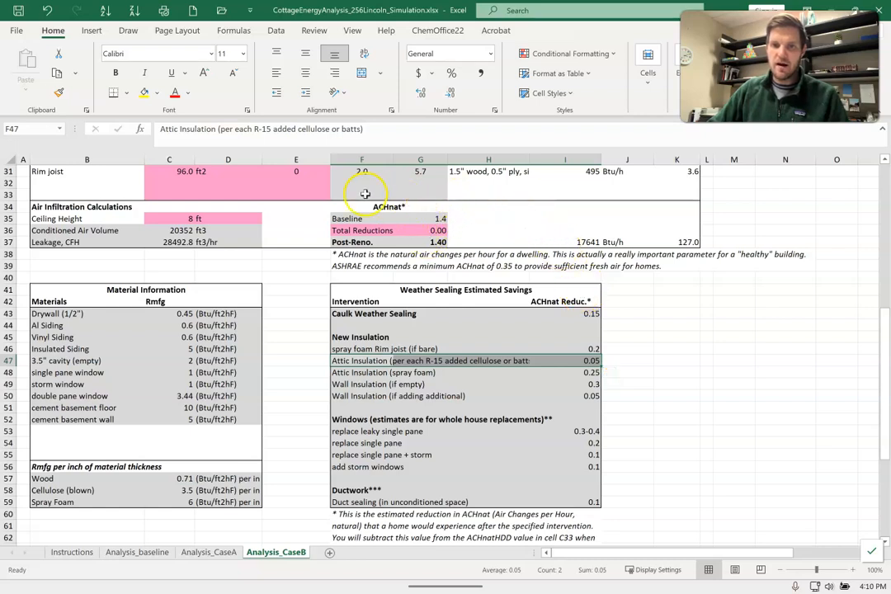
mouse_move(445, 231)
text(=)
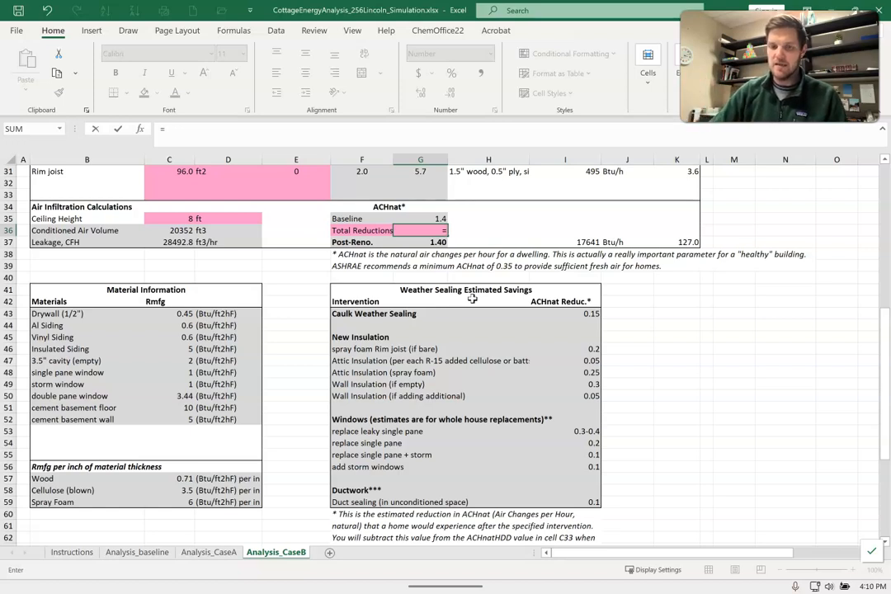
Enter Total Reductions as =41/15*G47, giving 0.14 and post-renovation ACHnat of 1.26
text(41)
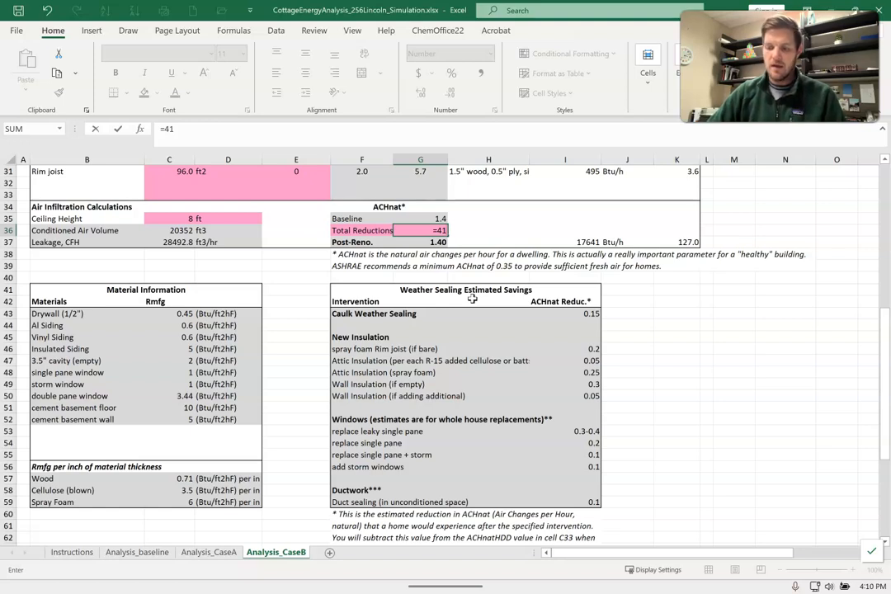
text(/)
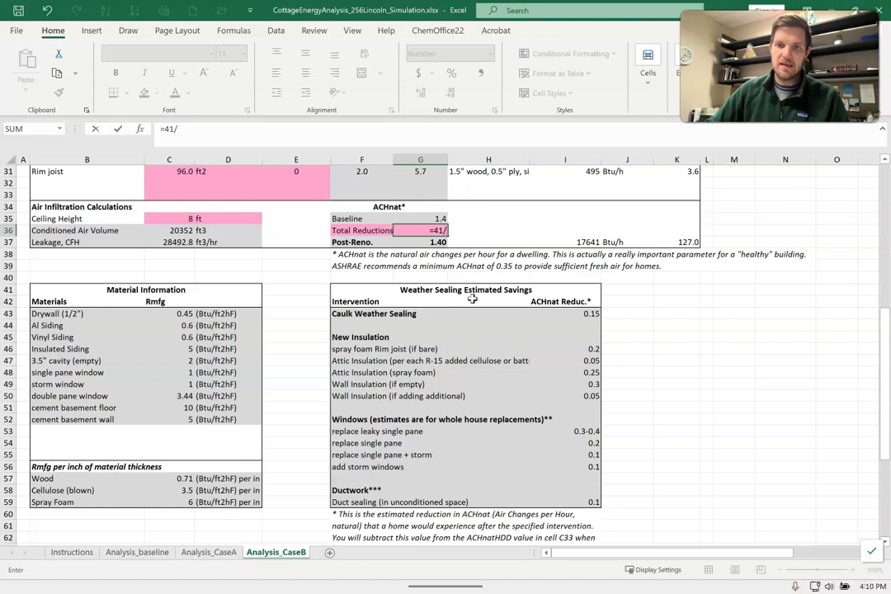
text(15)
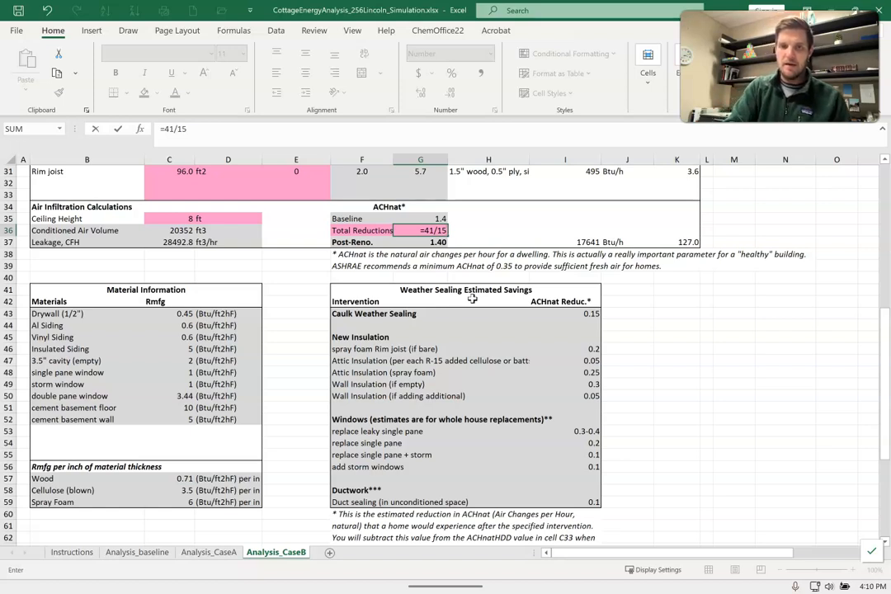
text(*)
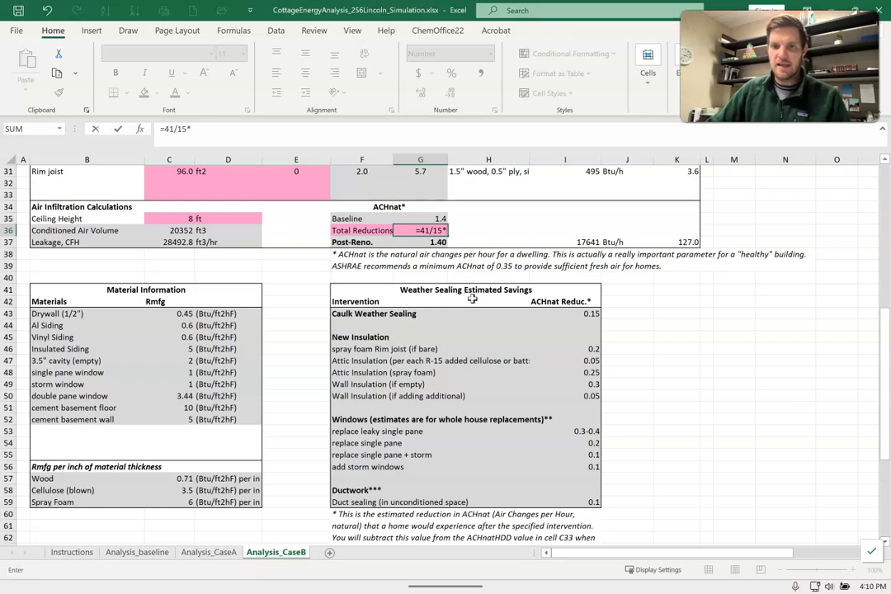
click(565, 360)
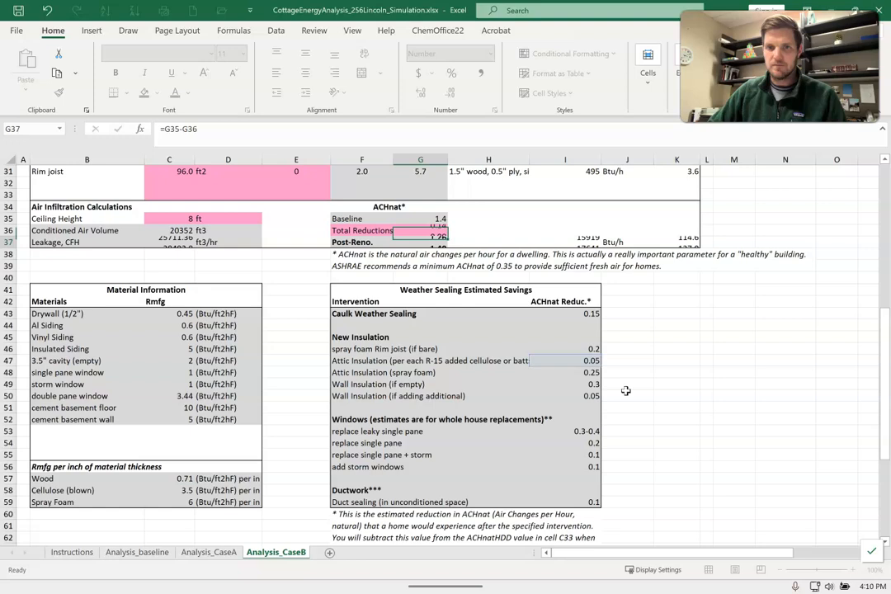
click(419, 241)
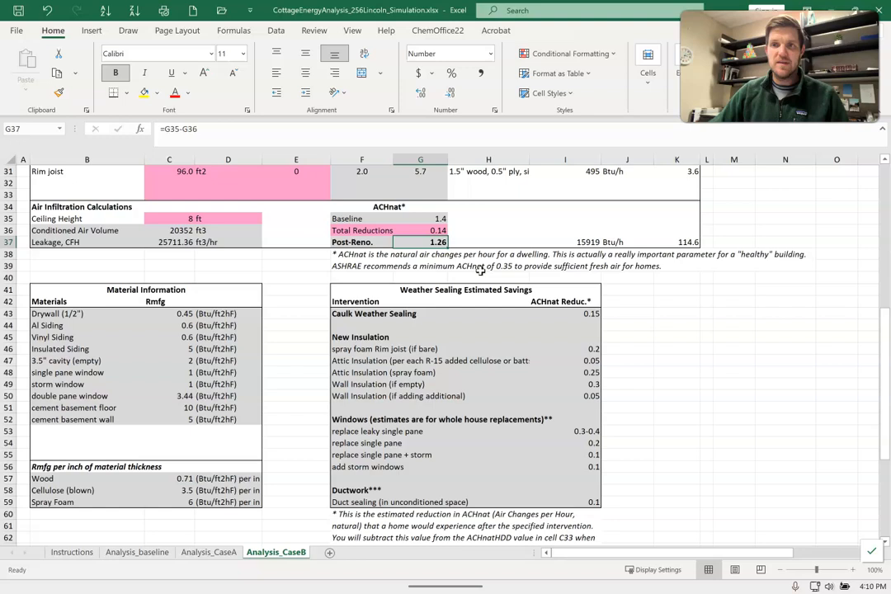
scroll(down, 3)
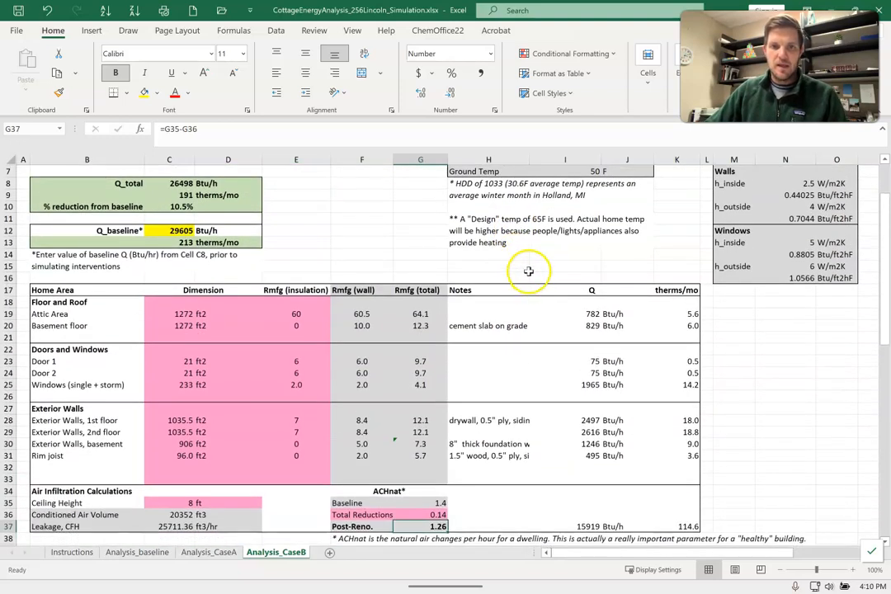
mouse_move(106, 201)
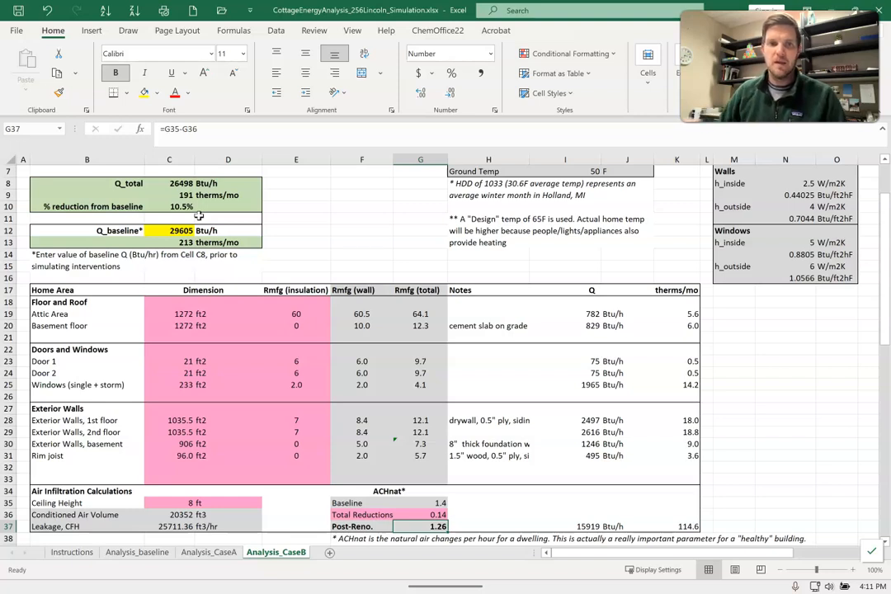
click(295, 240)
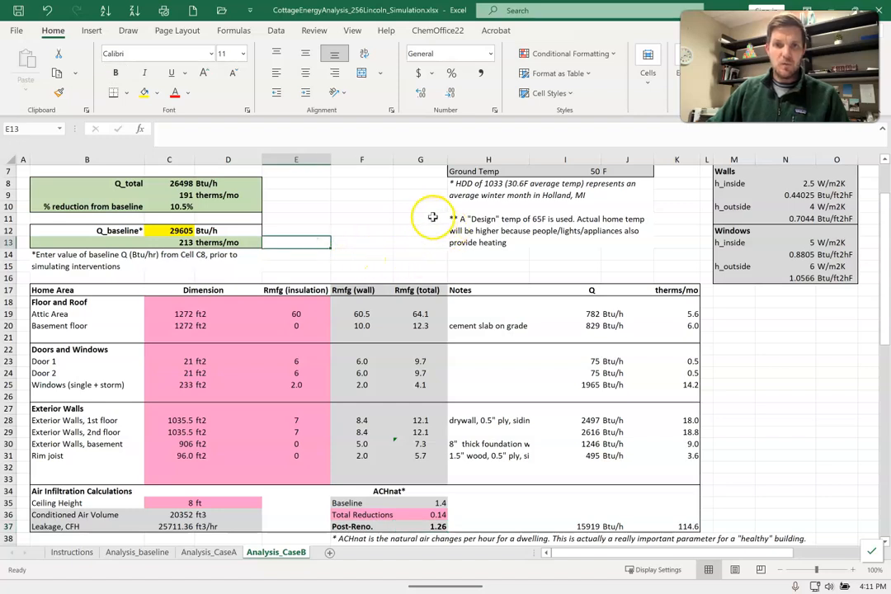
mouse_move(426, 217)
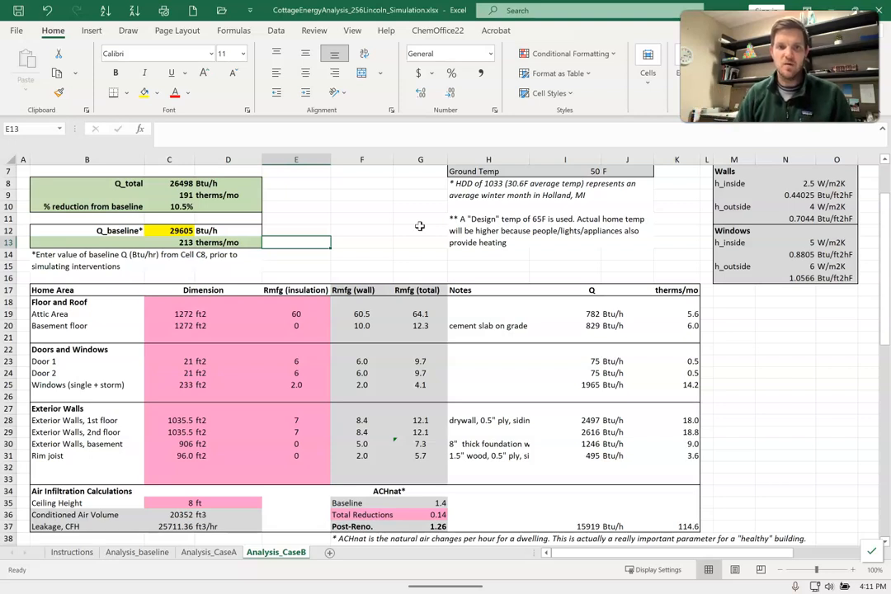
scroll(down, 3)
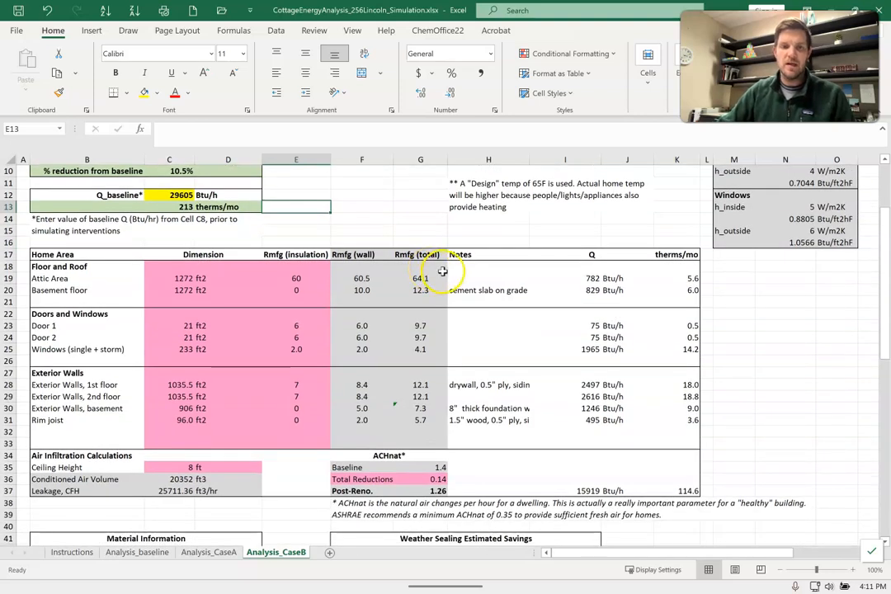
scroll(down, 3)
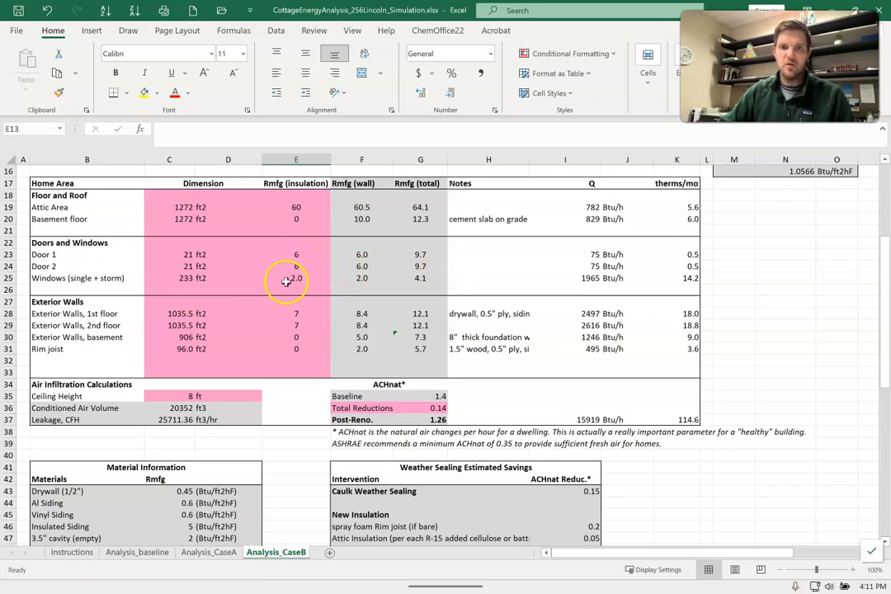
scroll(down, 3)
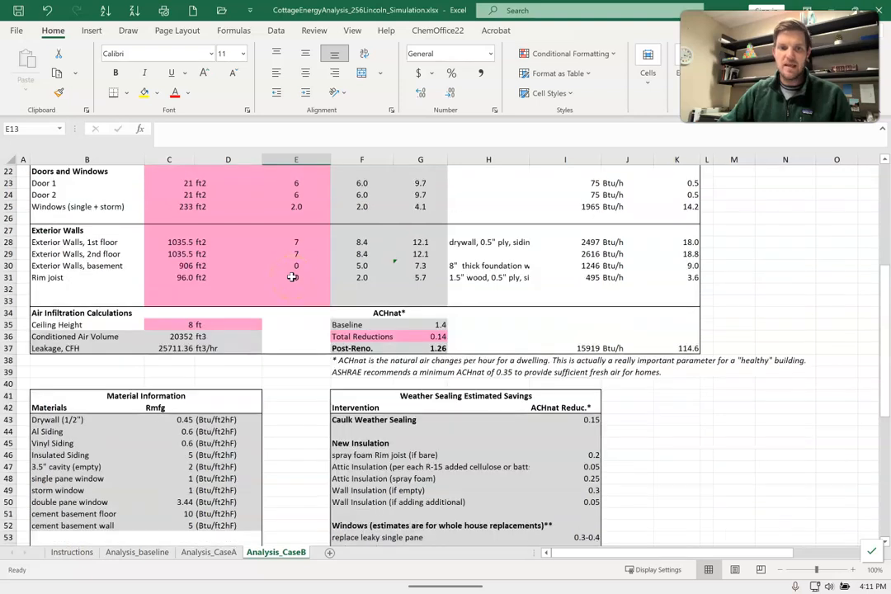
scroll(down, 3)
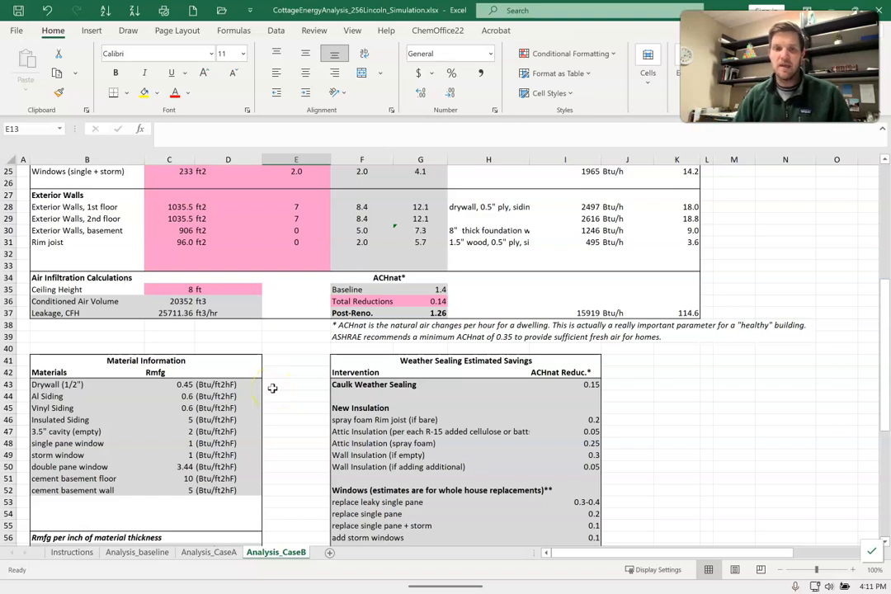
scroll(down, 3)
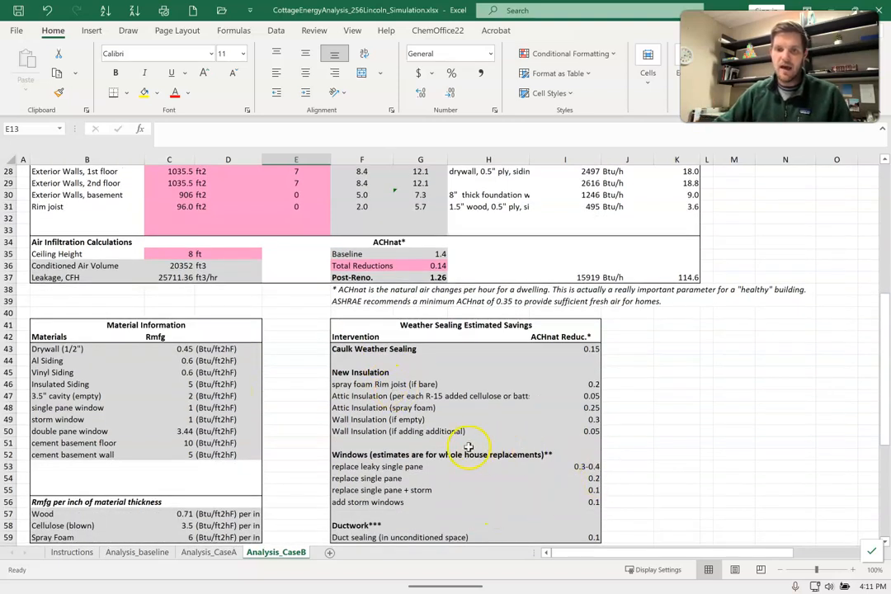
mouse_move(643, 485)
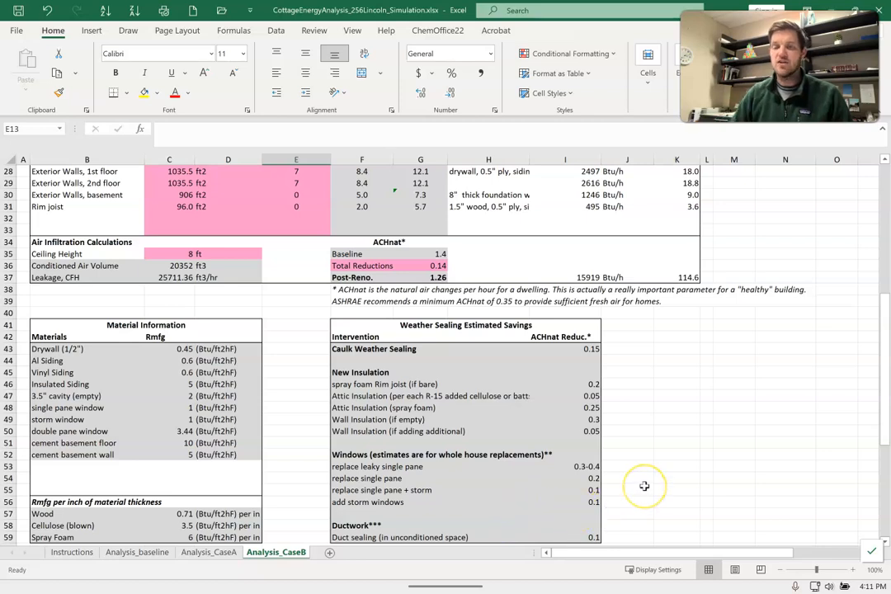